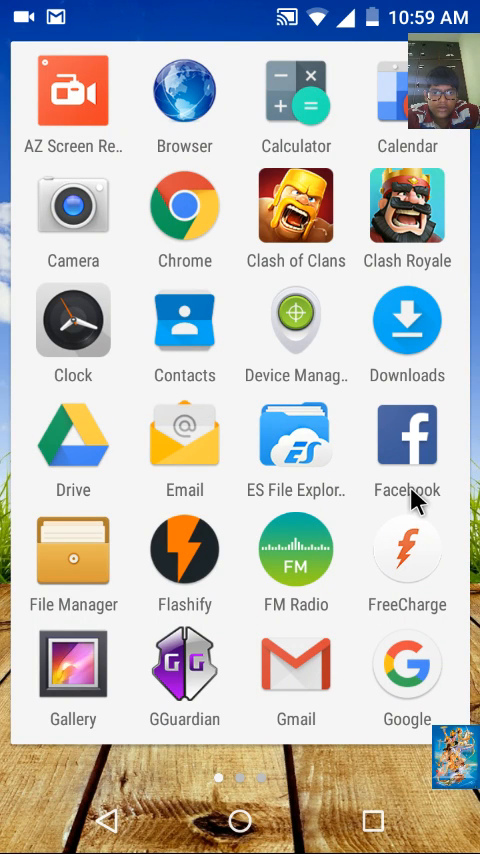
# Swipe the app drawer to its second page, where the RAR icon is listed.
pyautogui.hscroll(-3)
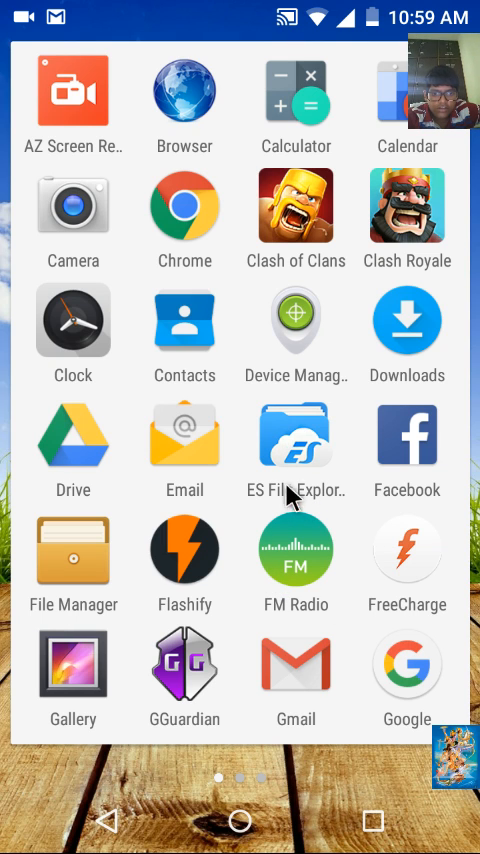
pyautogui.click(296, 436)
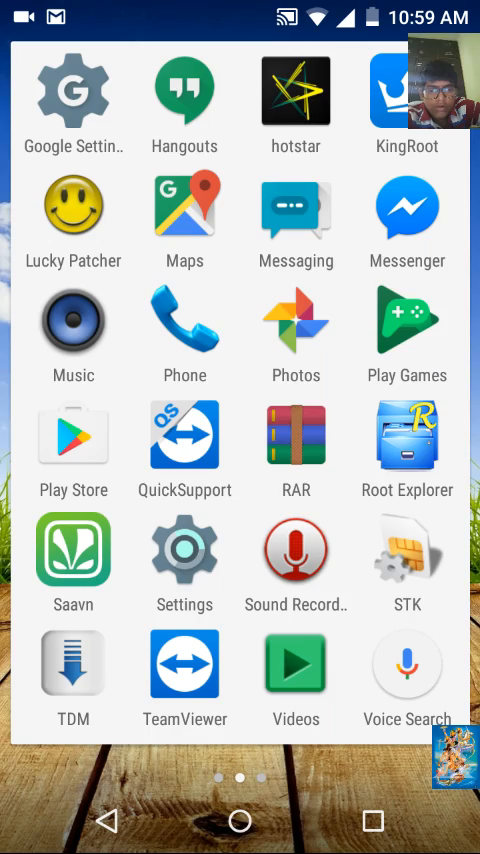
# Launch RAR, enter the downloads folder and read the MMX_Q450 zip, closing its unexpected-end-of-archive error.
pyautogui.click(296, 440)
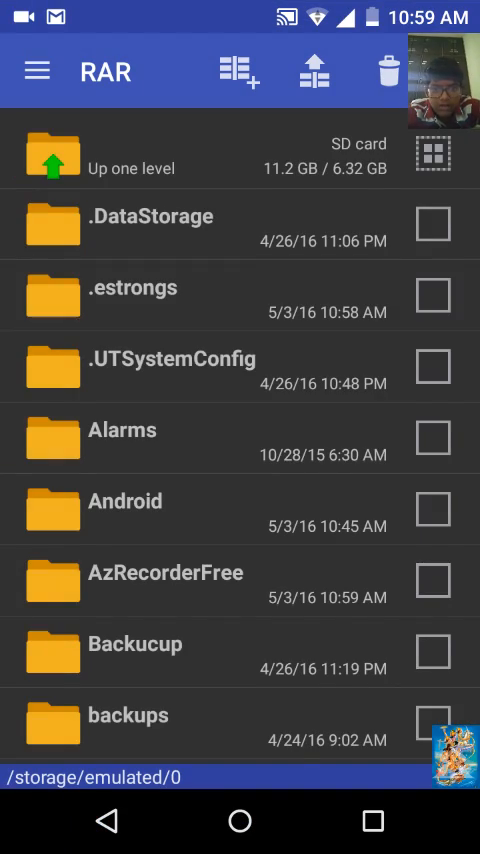
pyautogui.scroll(-3)
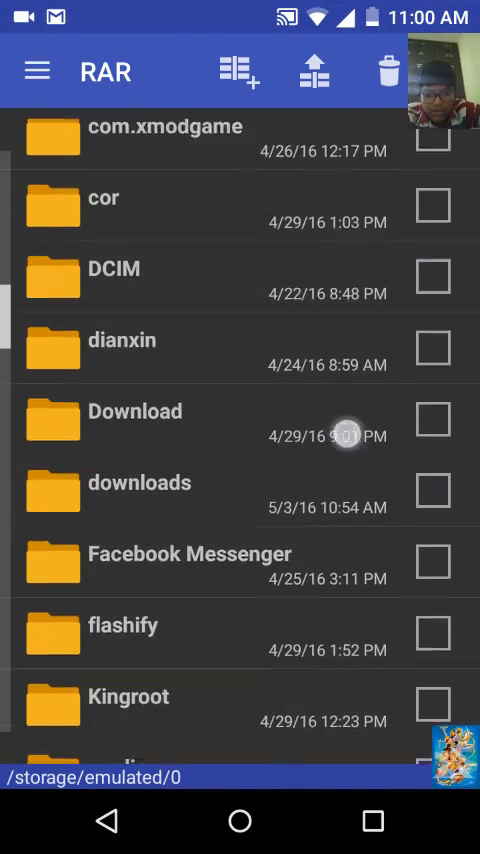
pyautogui.click(138, 482)
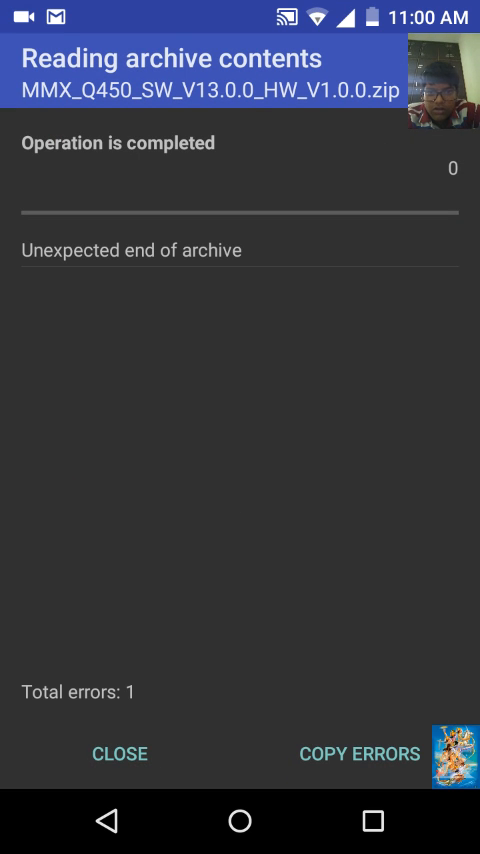
pyautogui.click(118, 754)
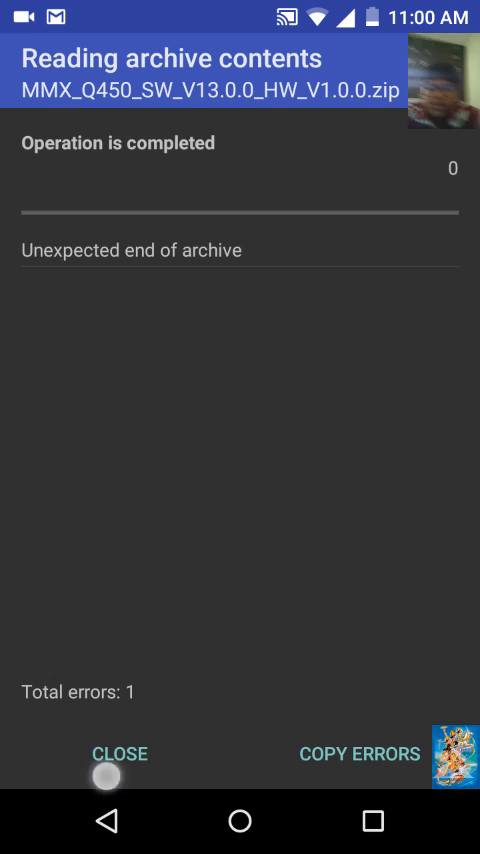
pyautogui.click(120, 754)
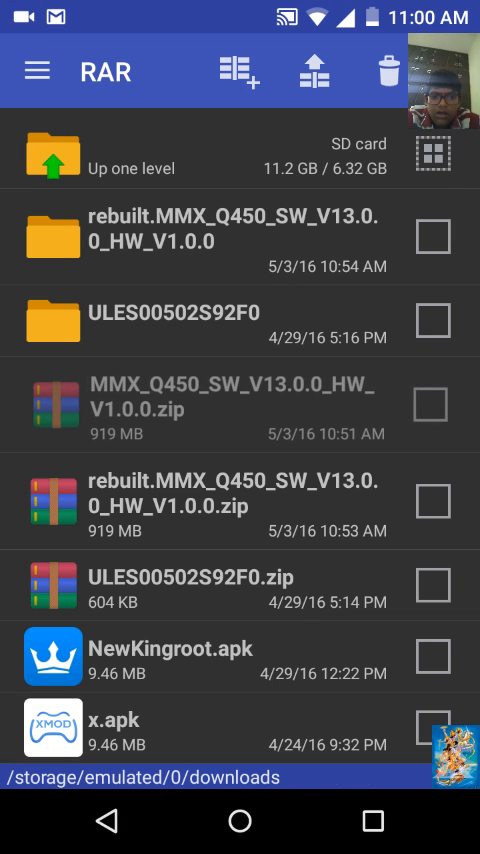
# Mark the MMX_Q450 zip and repair it, producing the rebuilt.MMX_Q450 archive.
pyautogui.click(432, 404)
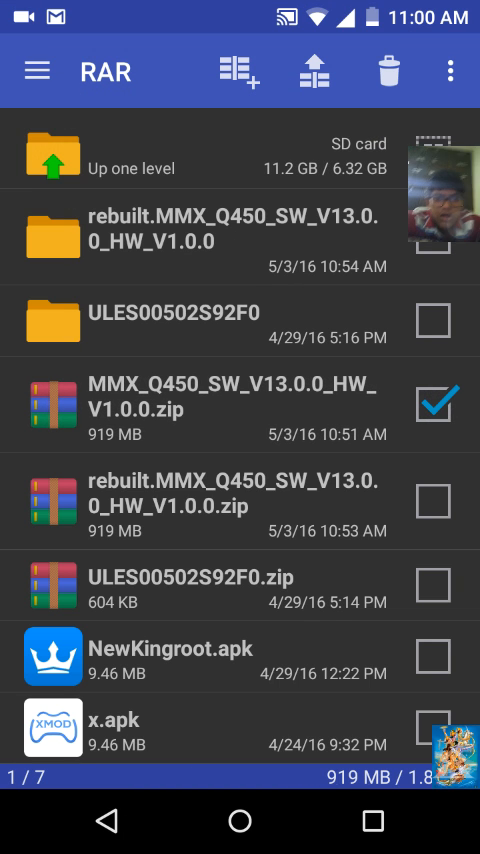
pyautogui.click(452, 72)
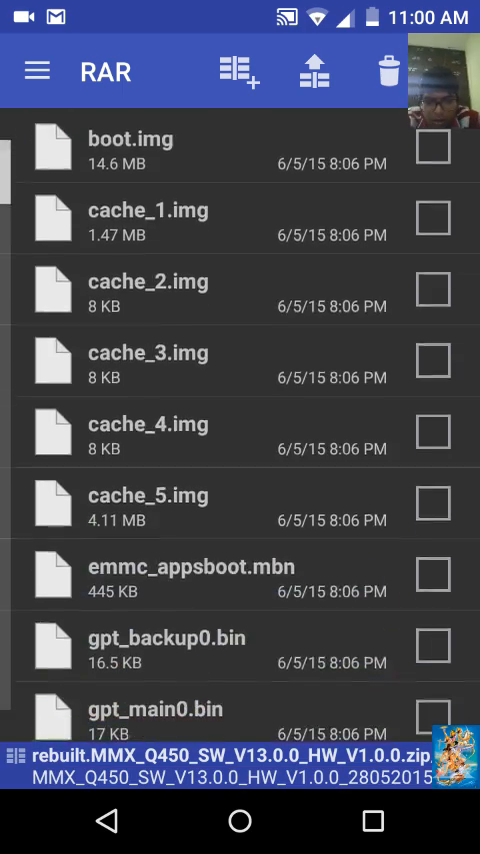
# Locate recovery.img further down the rebuilt archive and pick it for extraction.
pyautogui.scroll(-3)
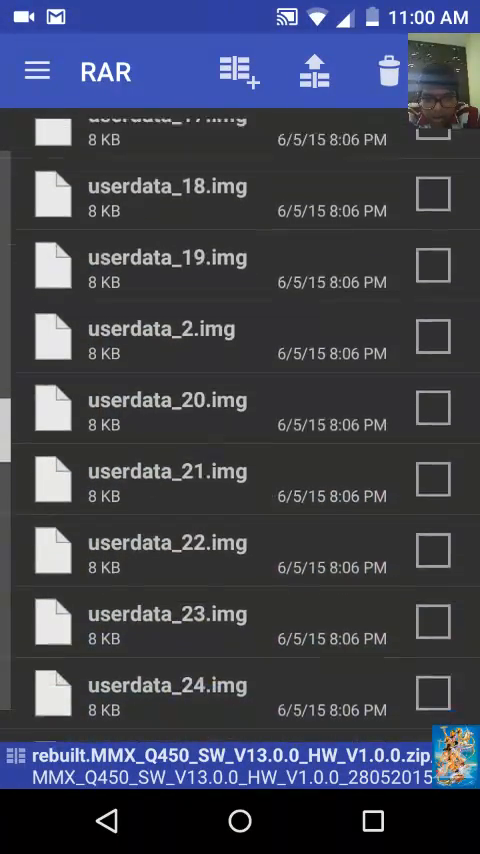
pyautogui.scroll(-3)
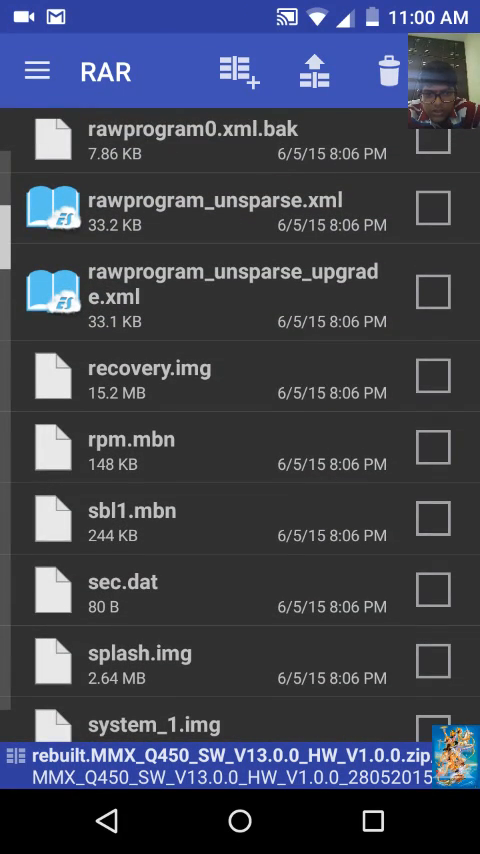
pyautogui.click(436, 376)
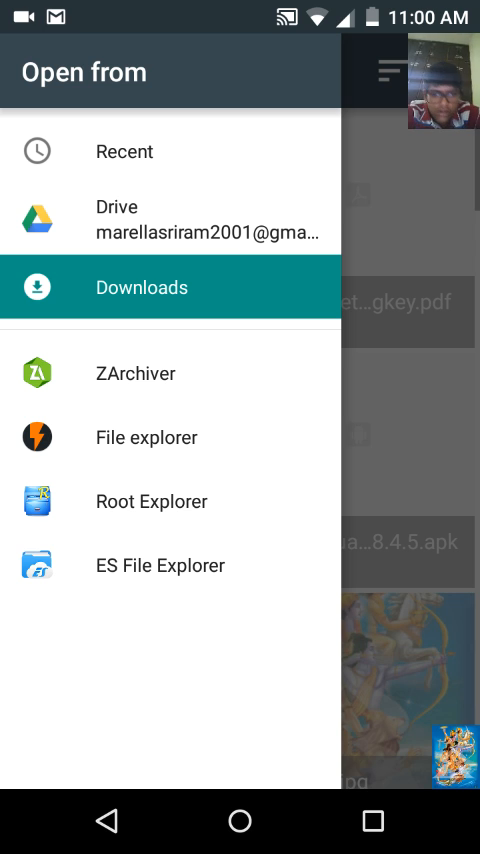
# From Flashify's Open-from panel, hand off to a file explorer listing /storage/emulated.
pyautogui.click(150, 500)
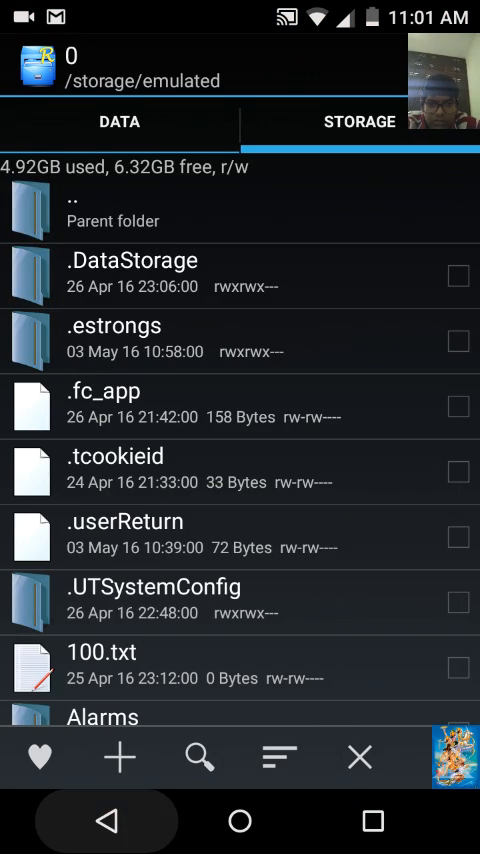